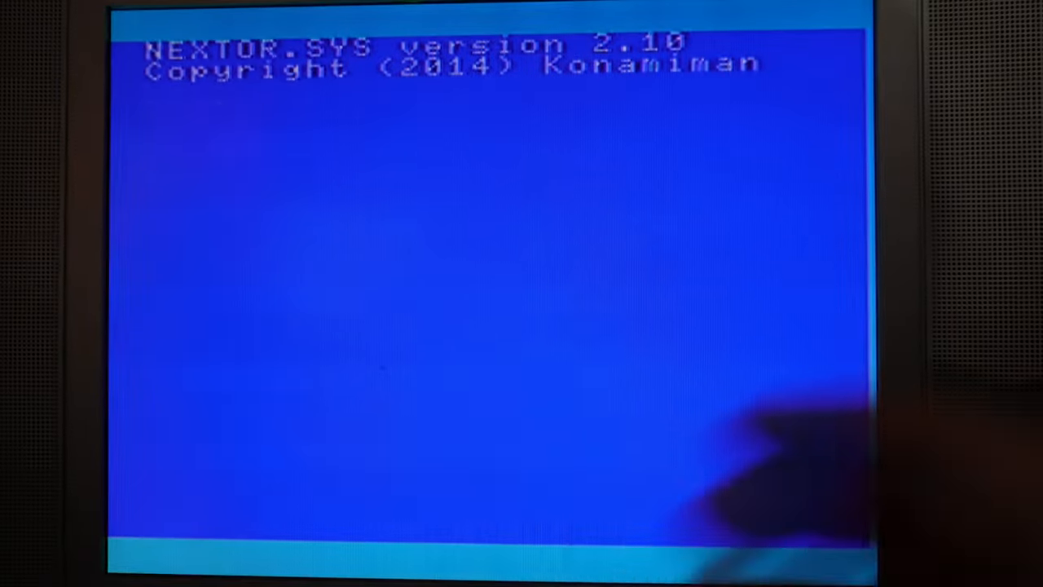
Run dir at the A:\> prompt to list drive A's files
type("dir")
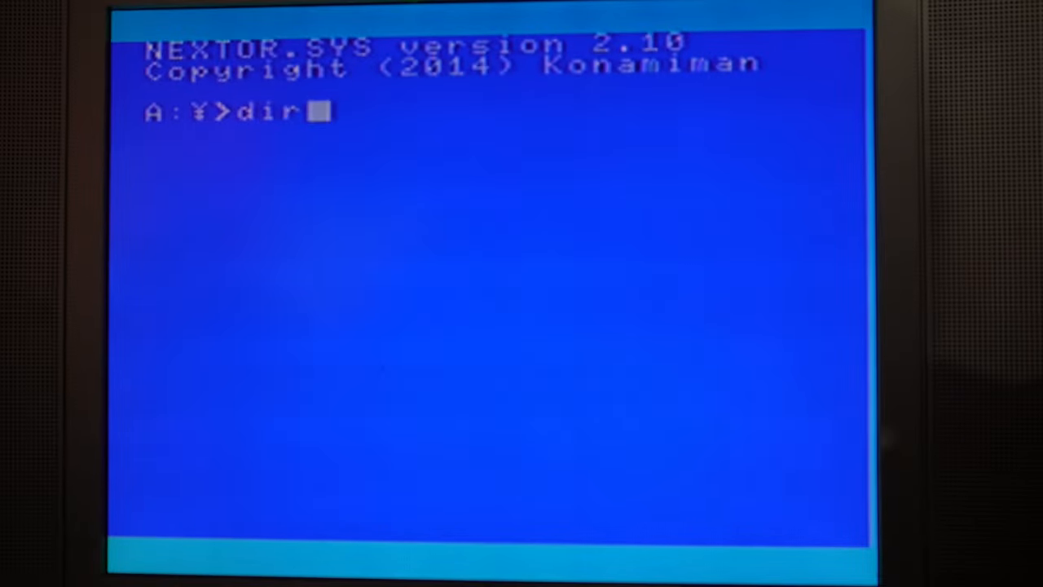
key("Return")
type("c")
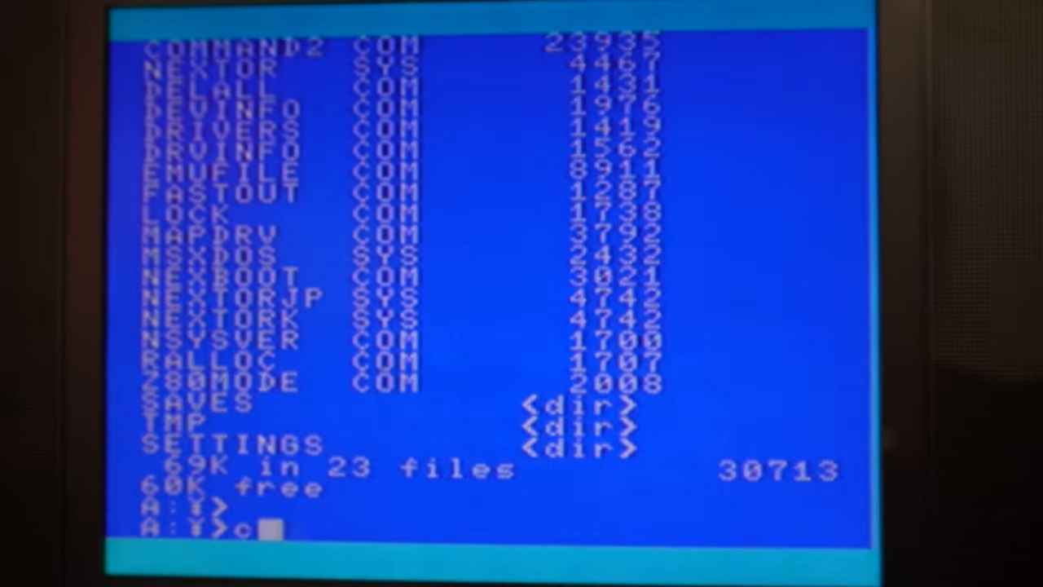
Change into the SR8 directory and enter sr.com at the A:\SR8> prompt
type("d SR8¥")
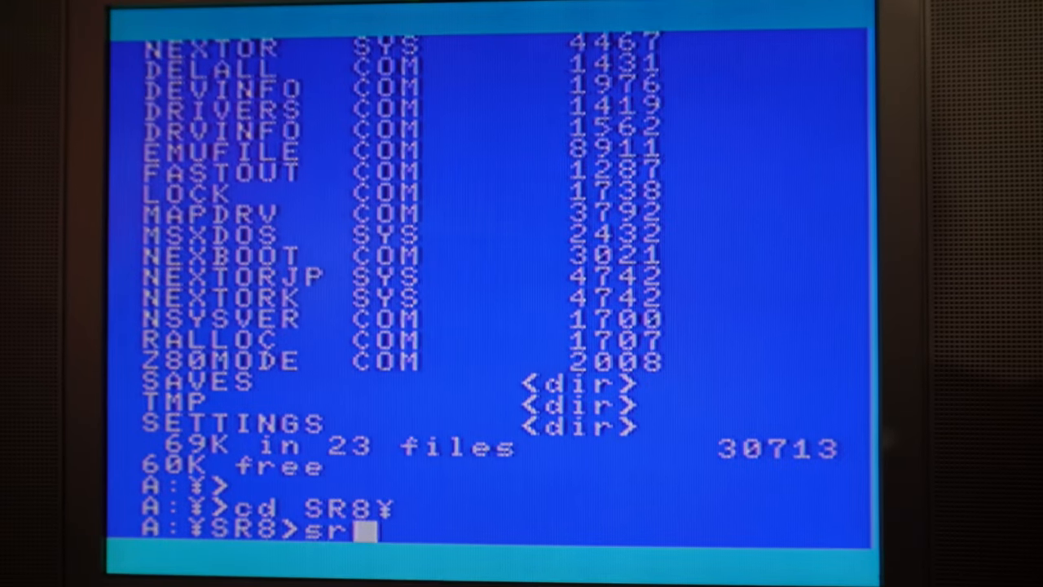
type(".com")
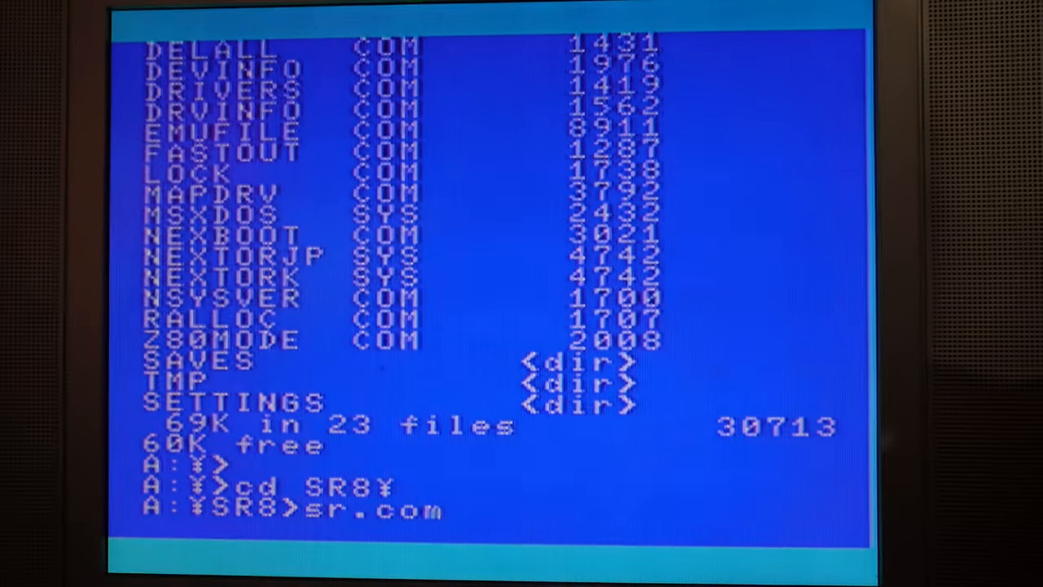